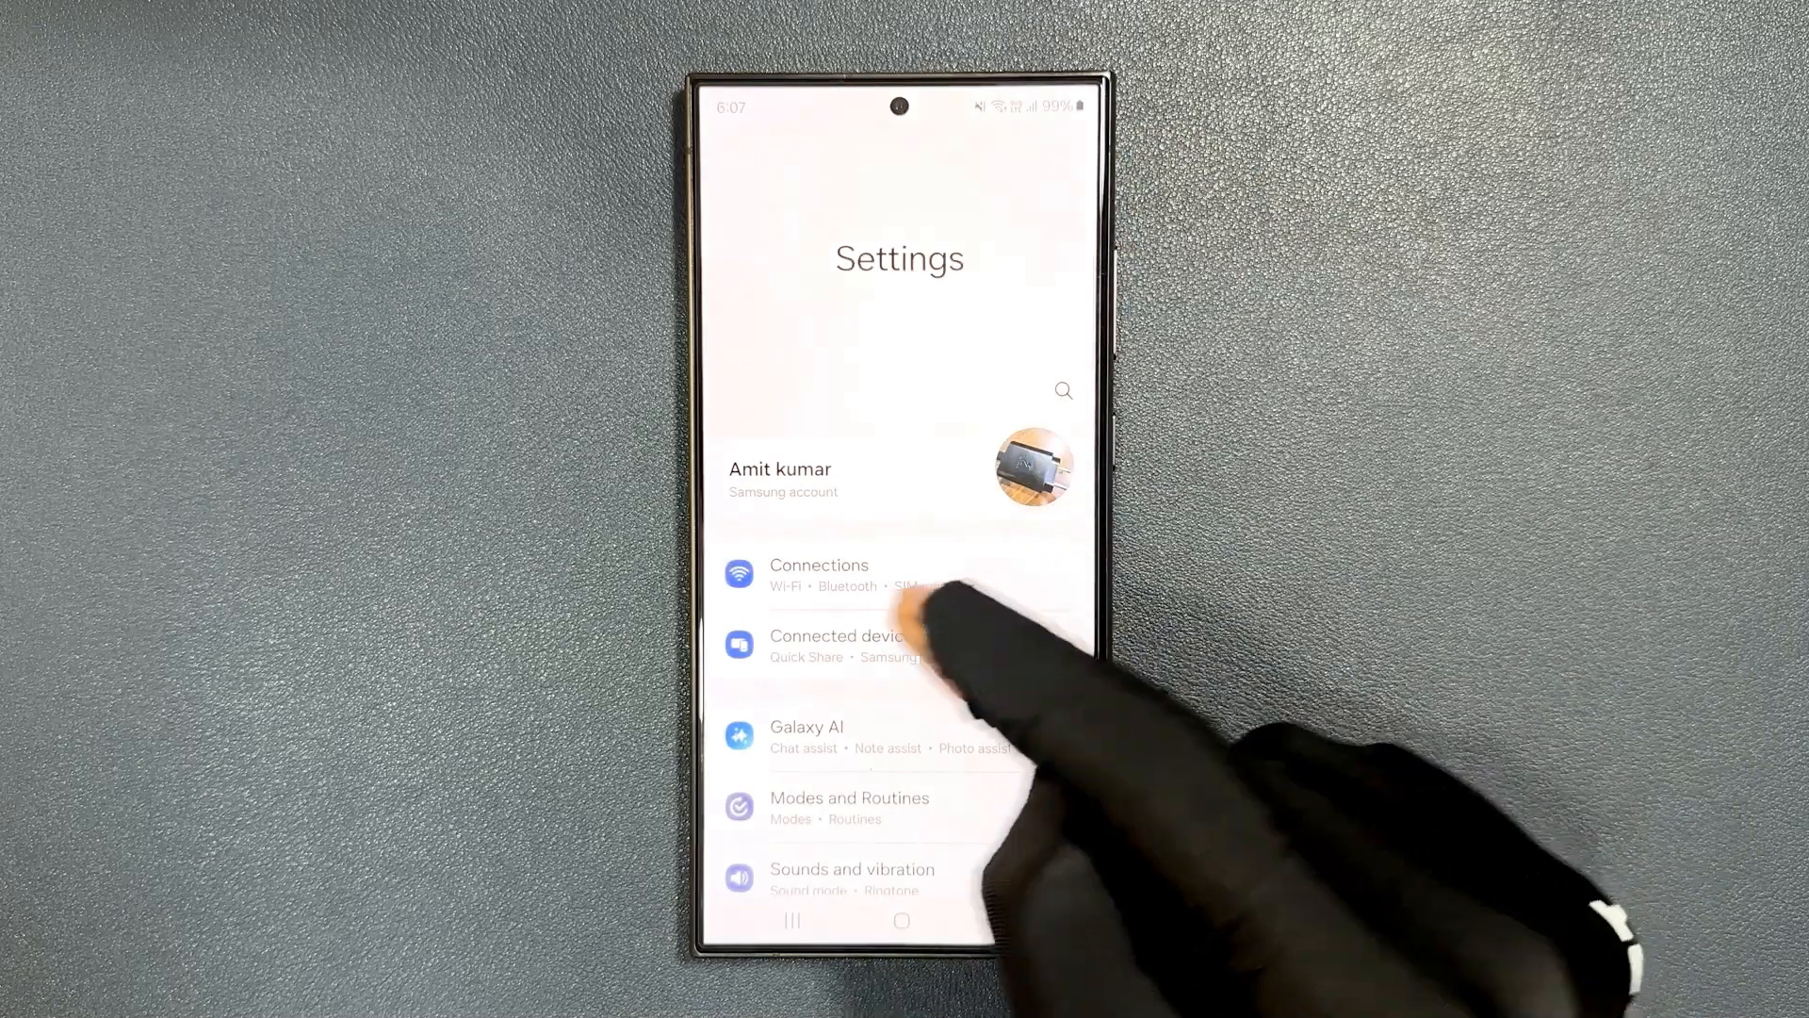
Step: Open Connections from the main Settings list
click(819, 575)
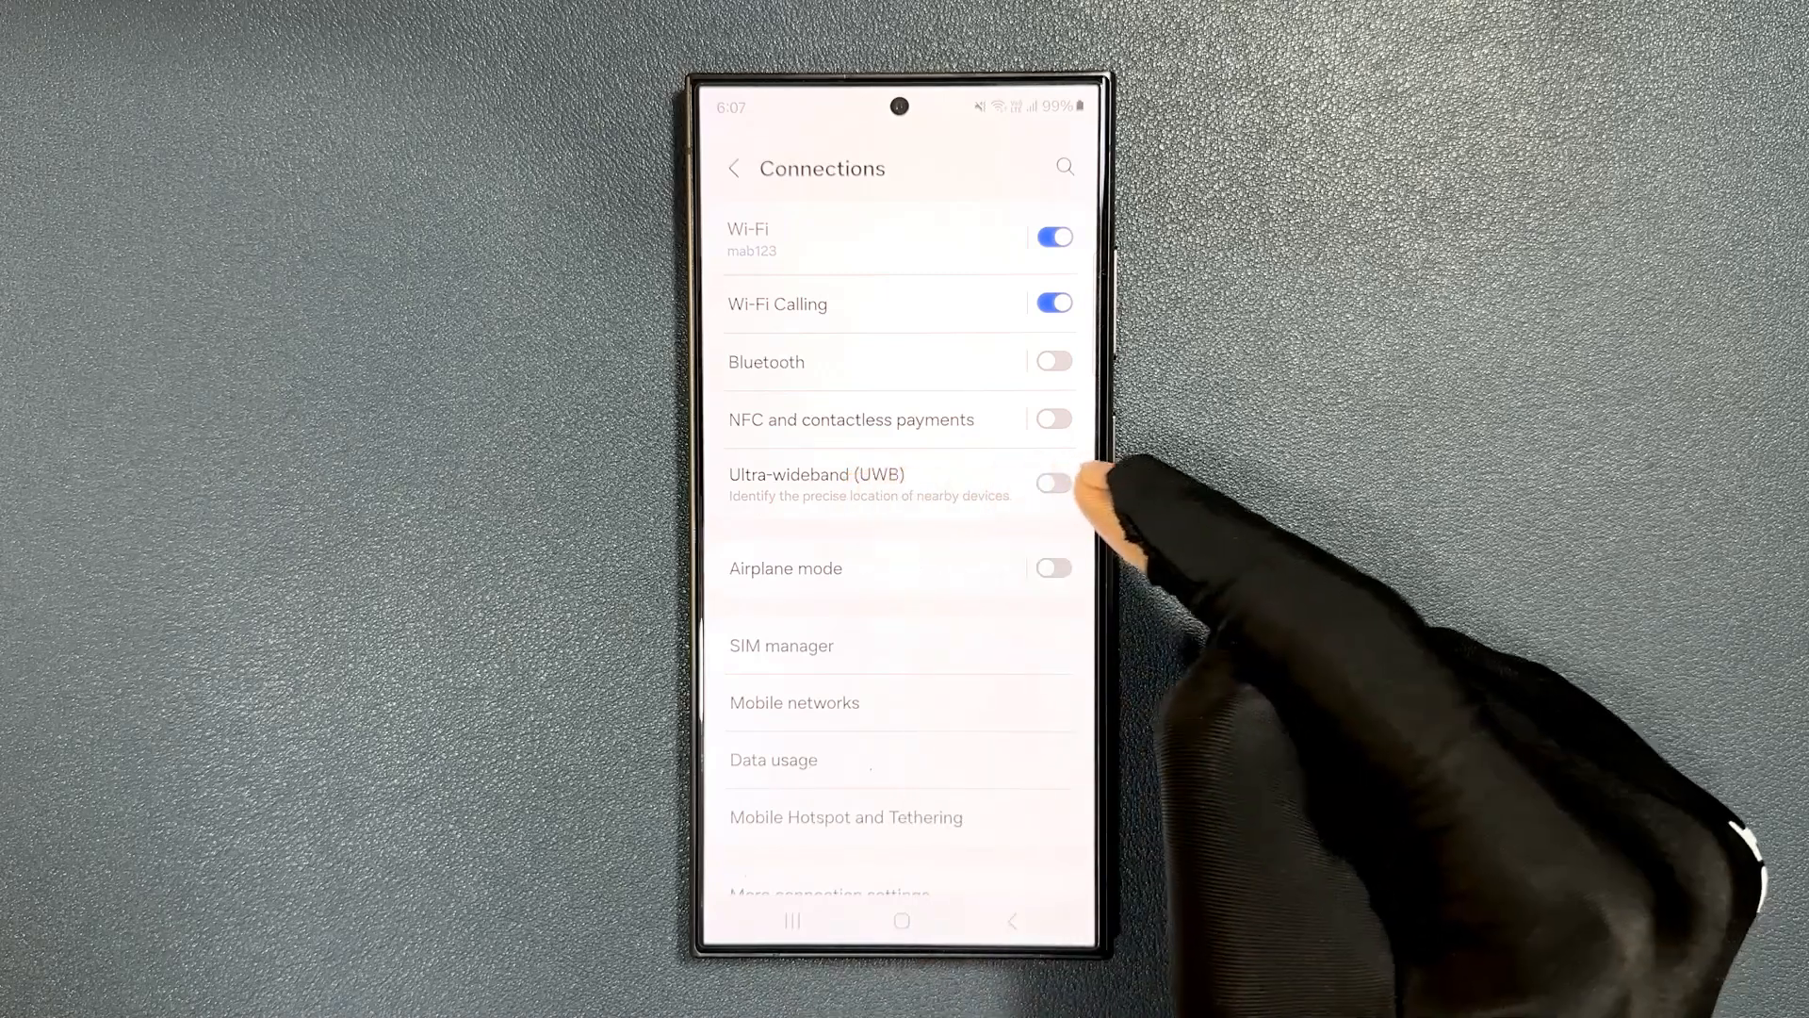
Step: Switch the Ultra-wideband (UWB) toggle on, retrying after the first tap
click(1051, 483)
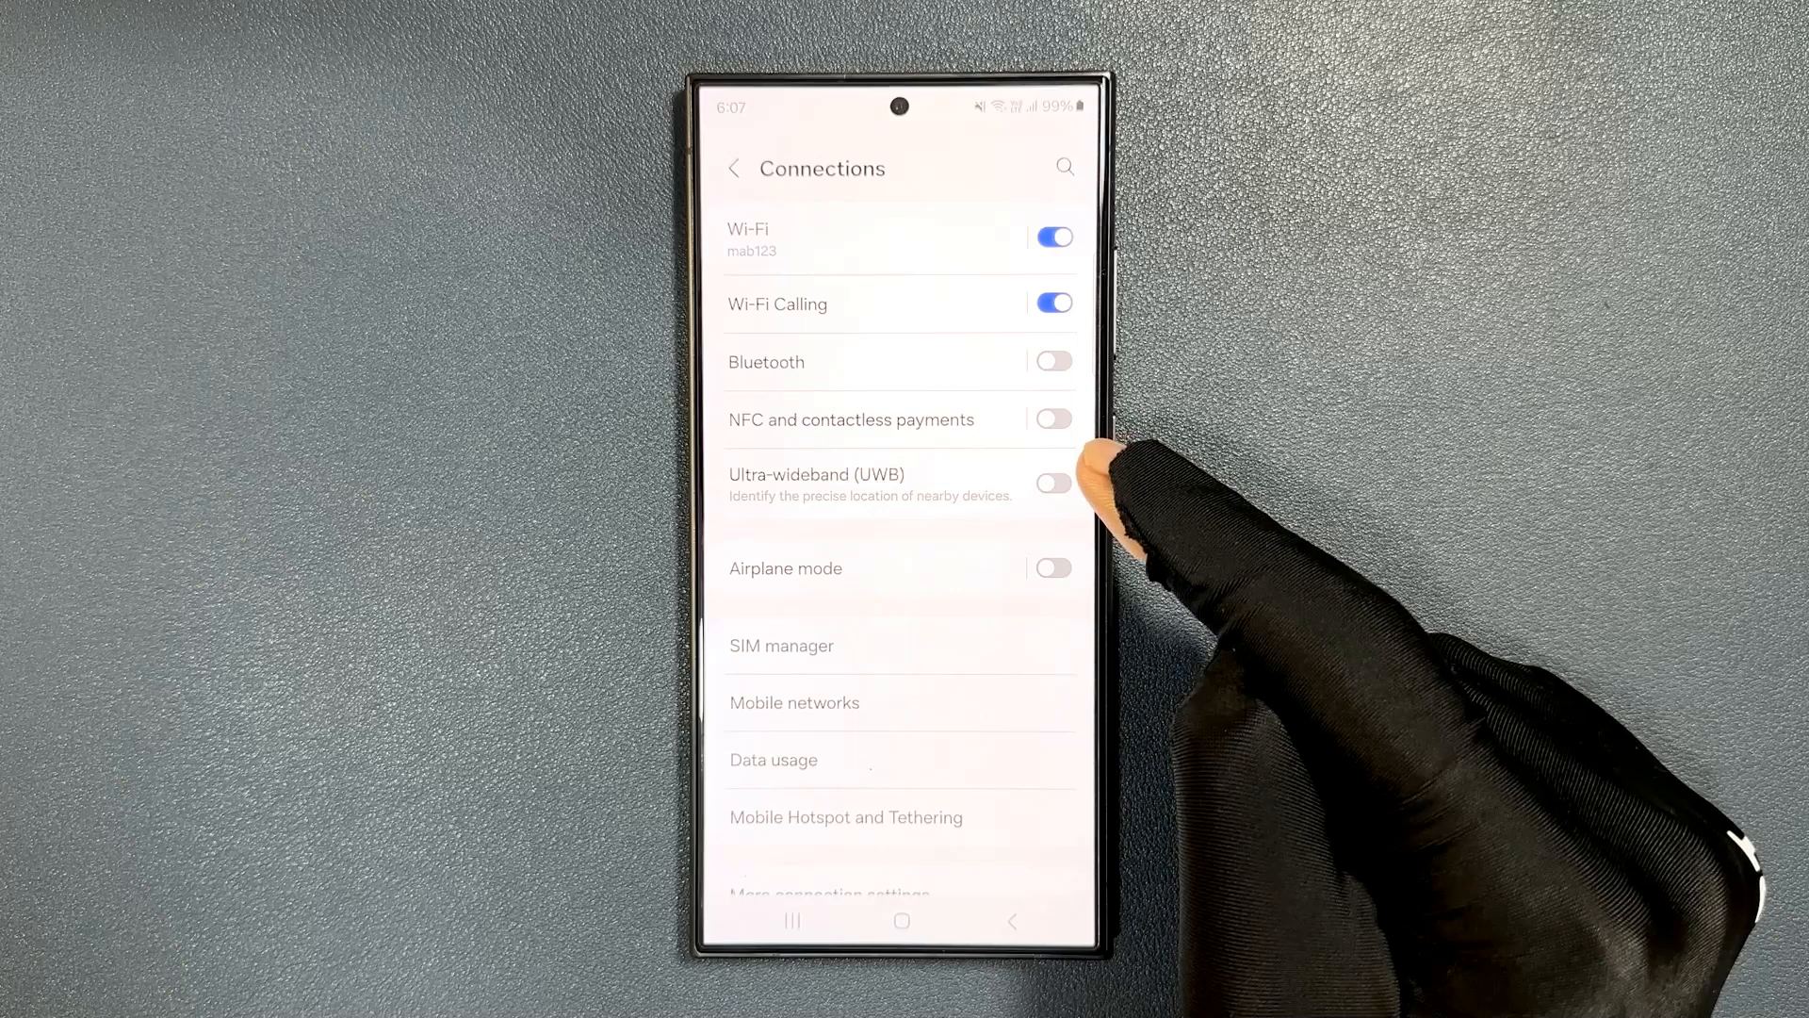
click(1052, 482)
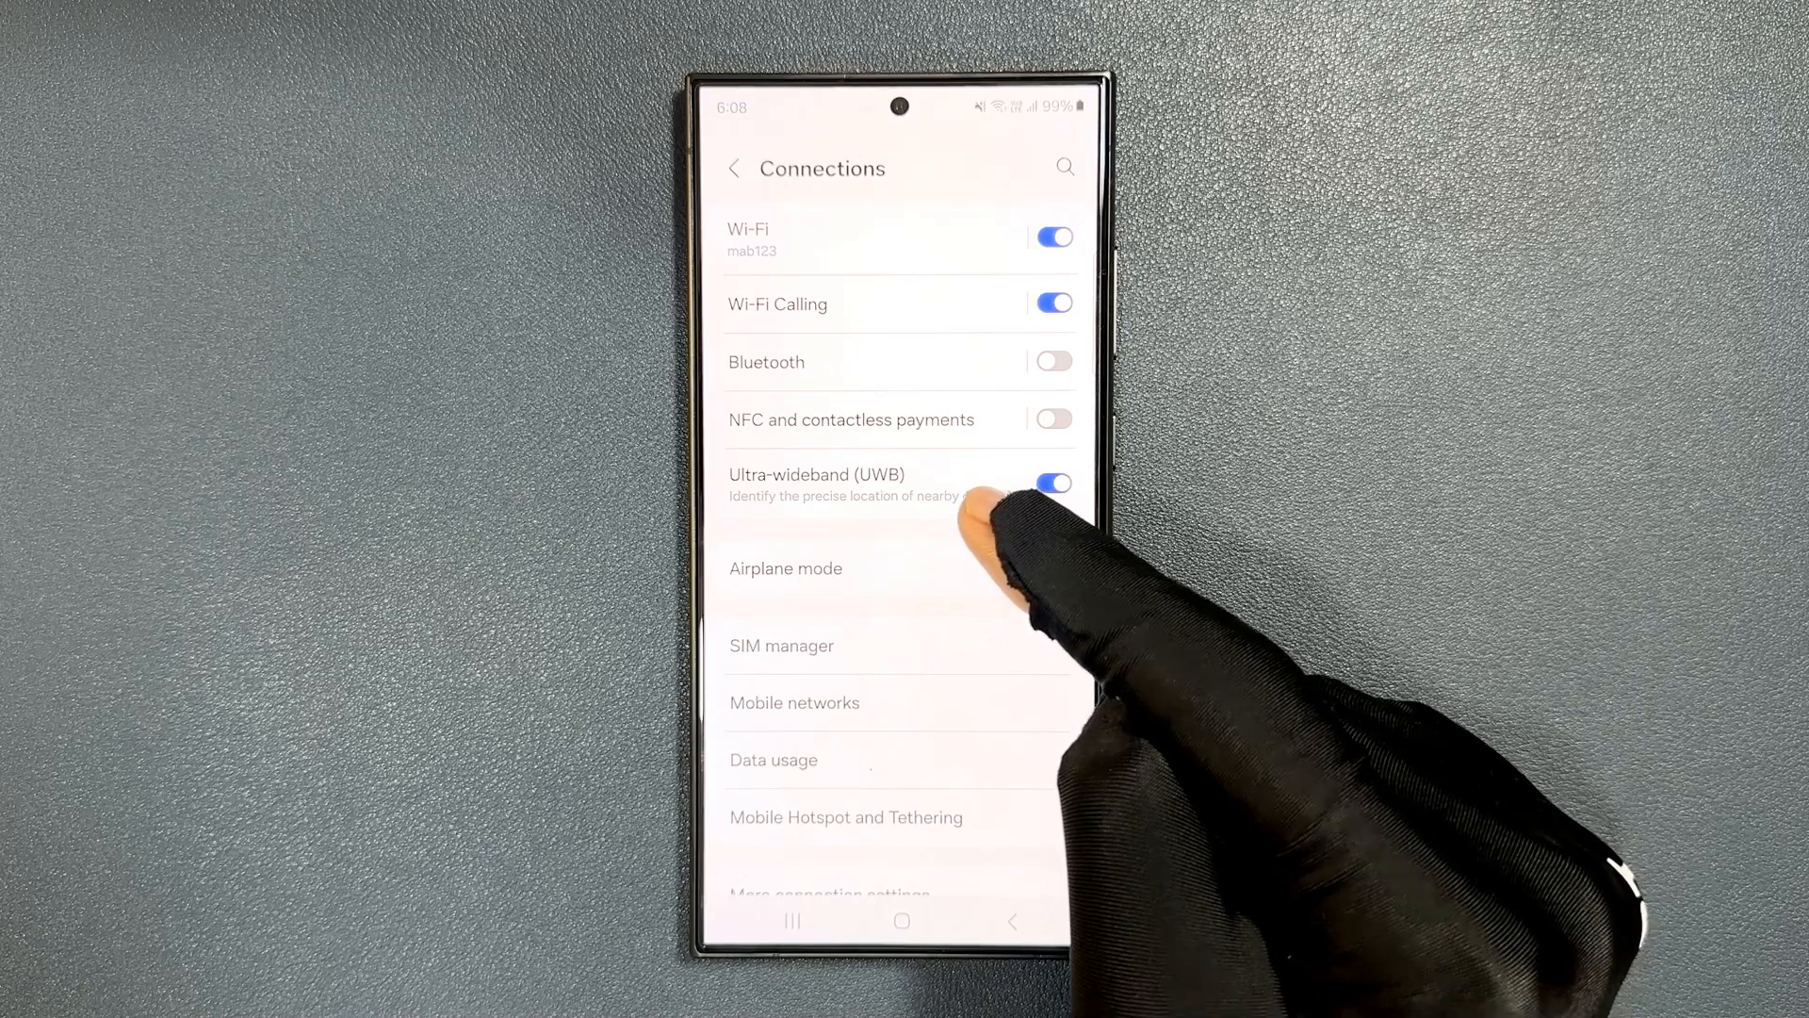
Step: Go back to the main Settings list, then exit to the home screen
click(734, 168)
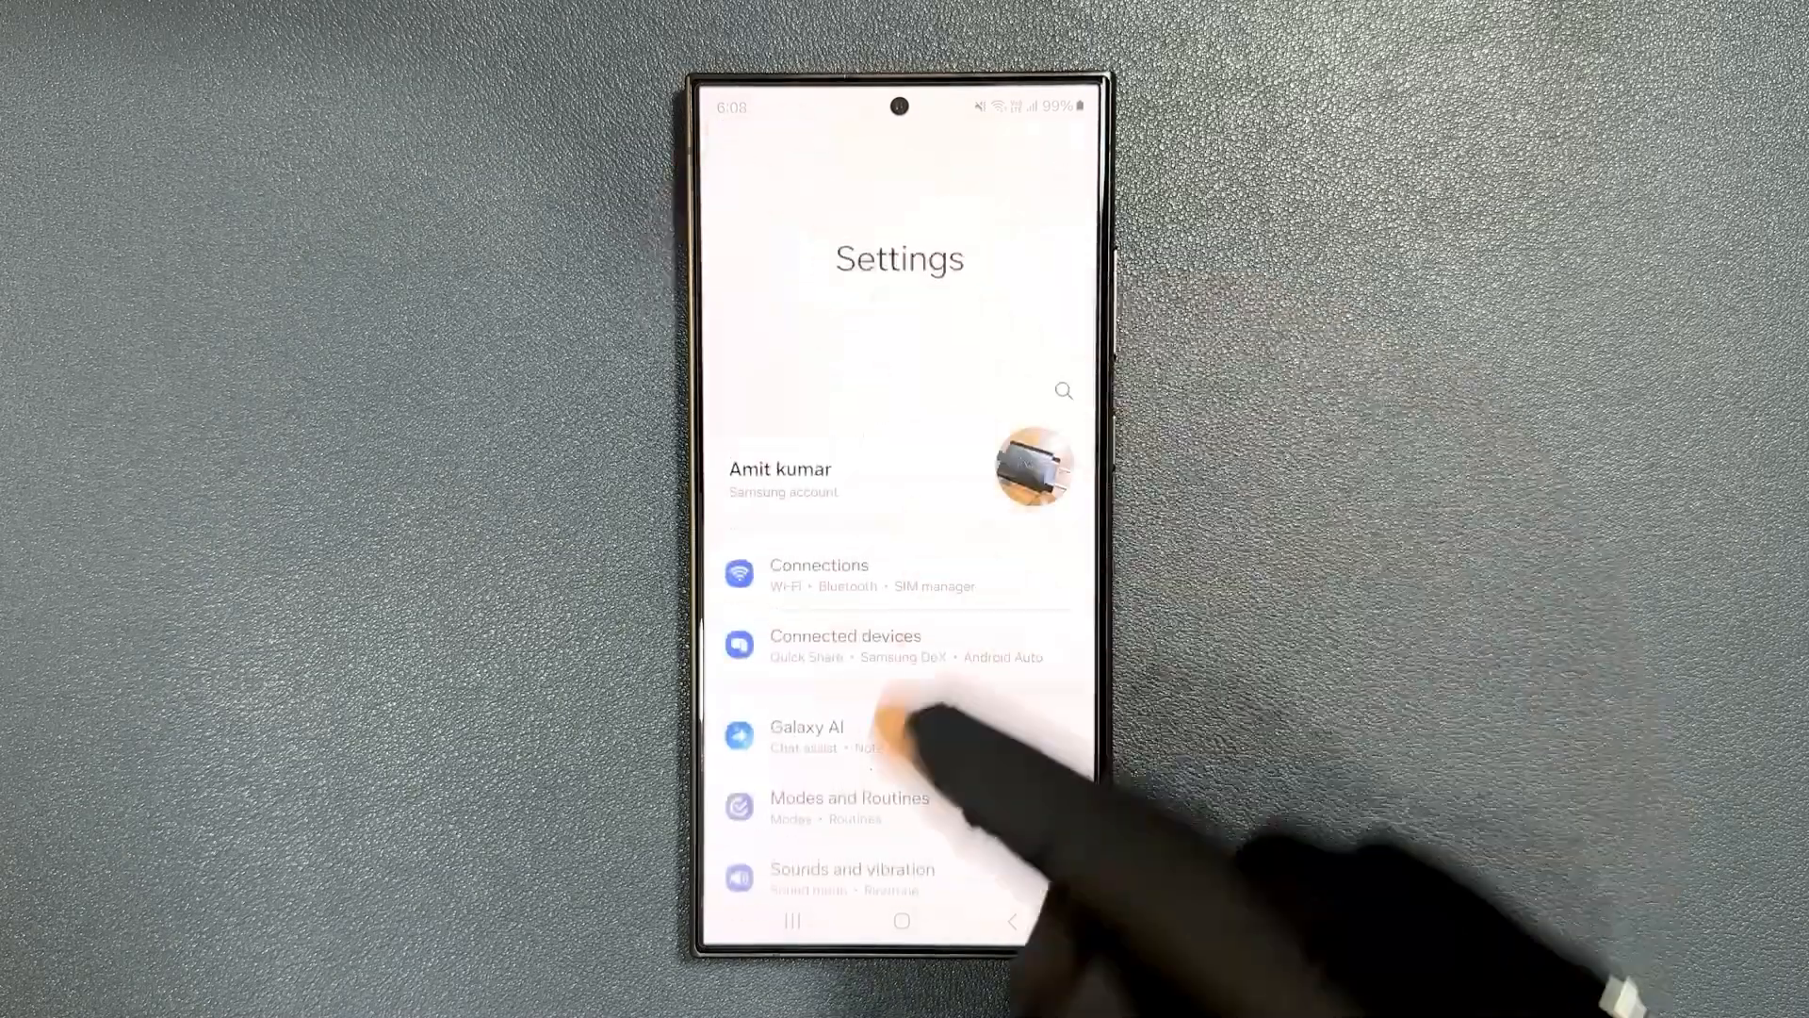
click(901, 921)
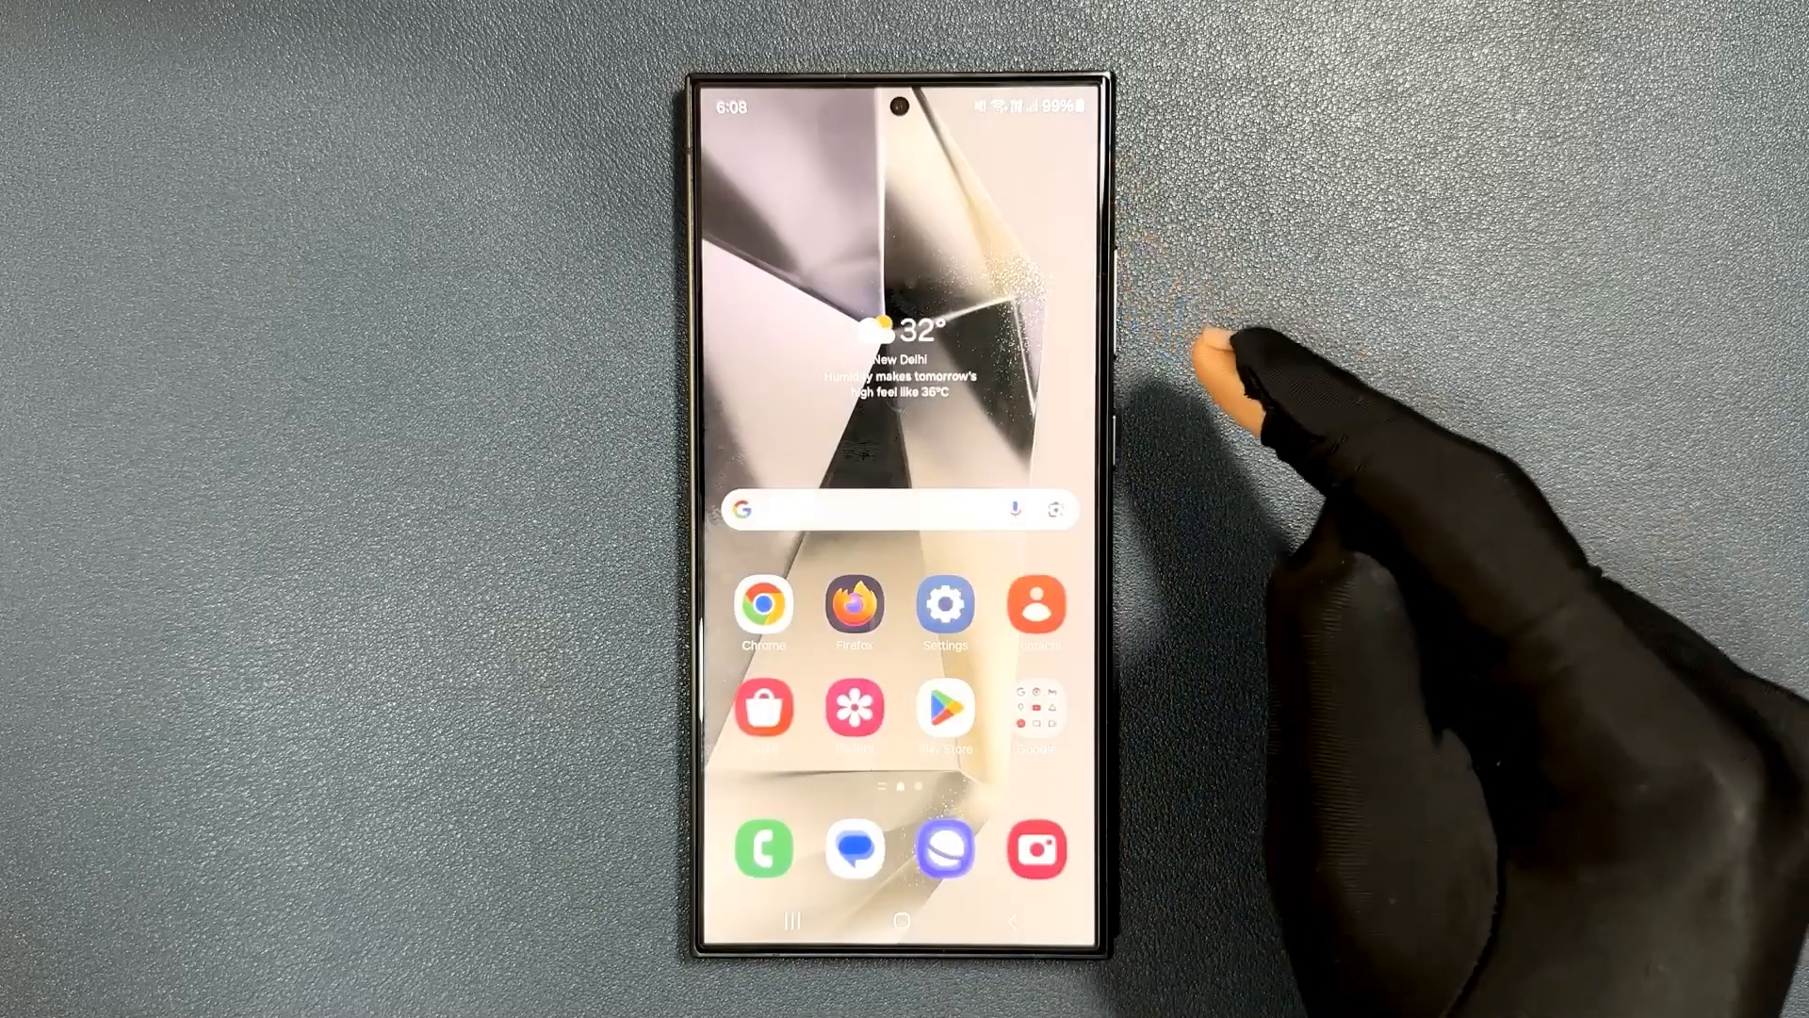